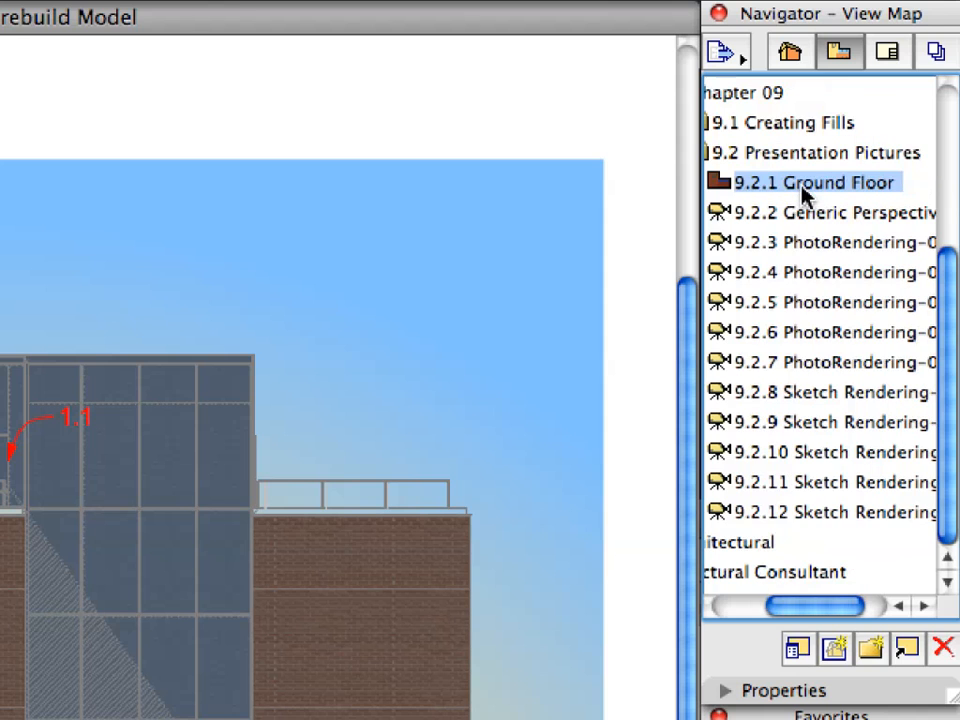
Load the 9.2.1 Ground Floor saved view from the View Map, showing the colored floor plan
double_click(810, 182)
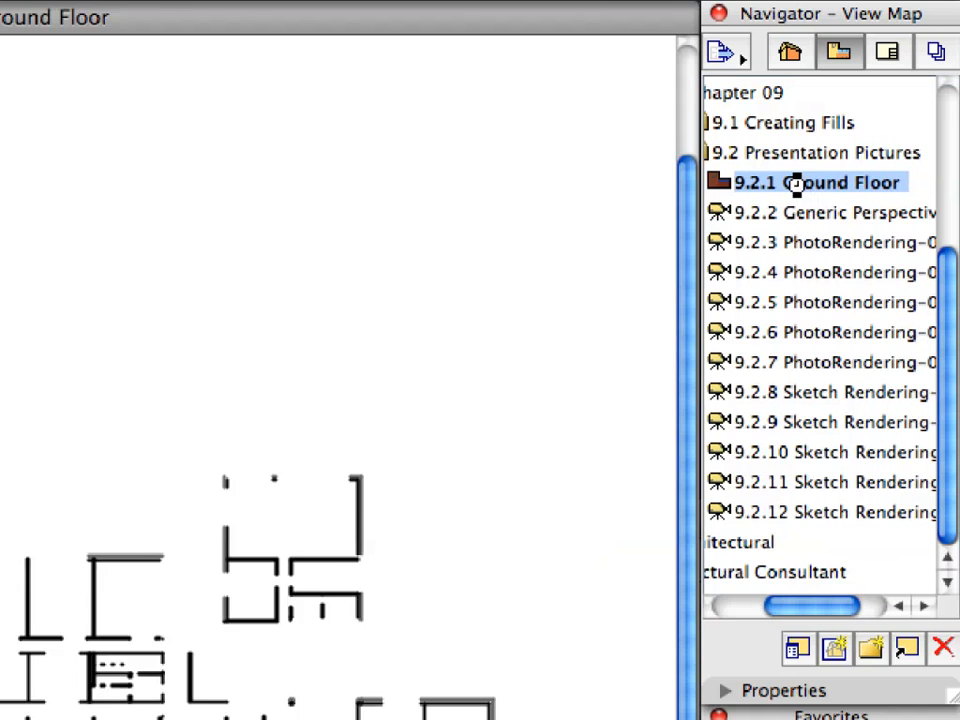
double_click(800, 182)
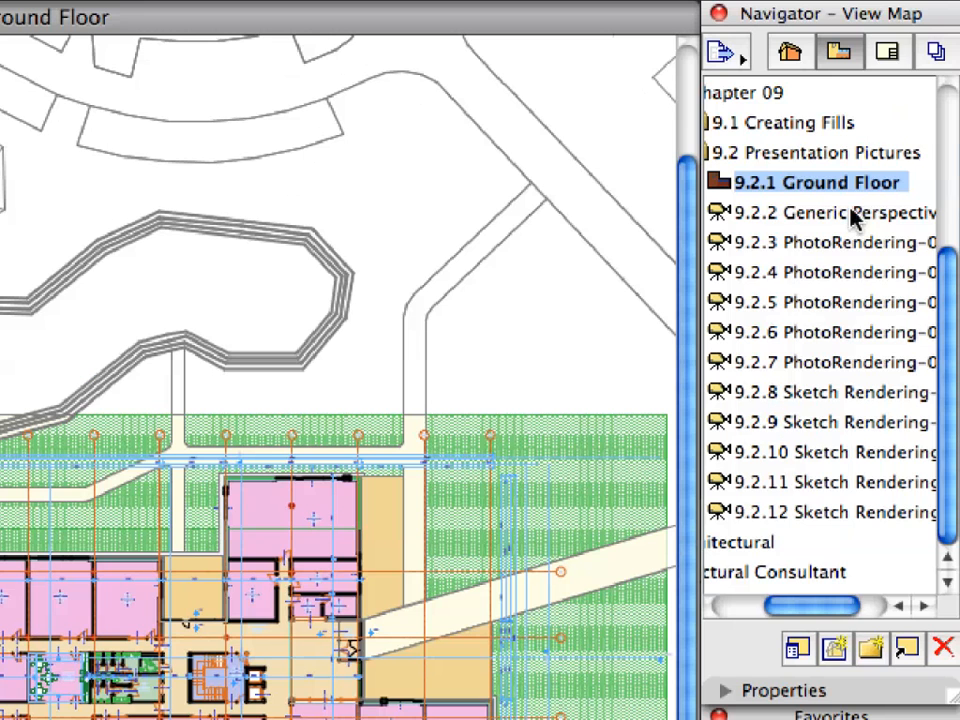
Display the rendered 3D building model from the 9.2.2 Generic Perspective view
left_click(820, 212)
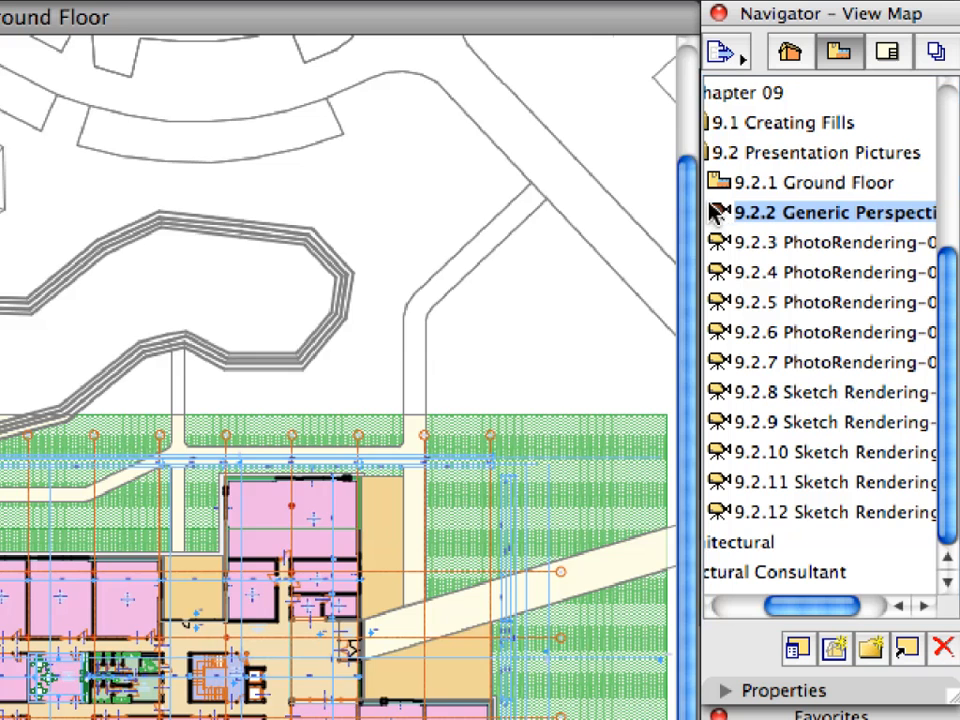
double_click(820, 212)
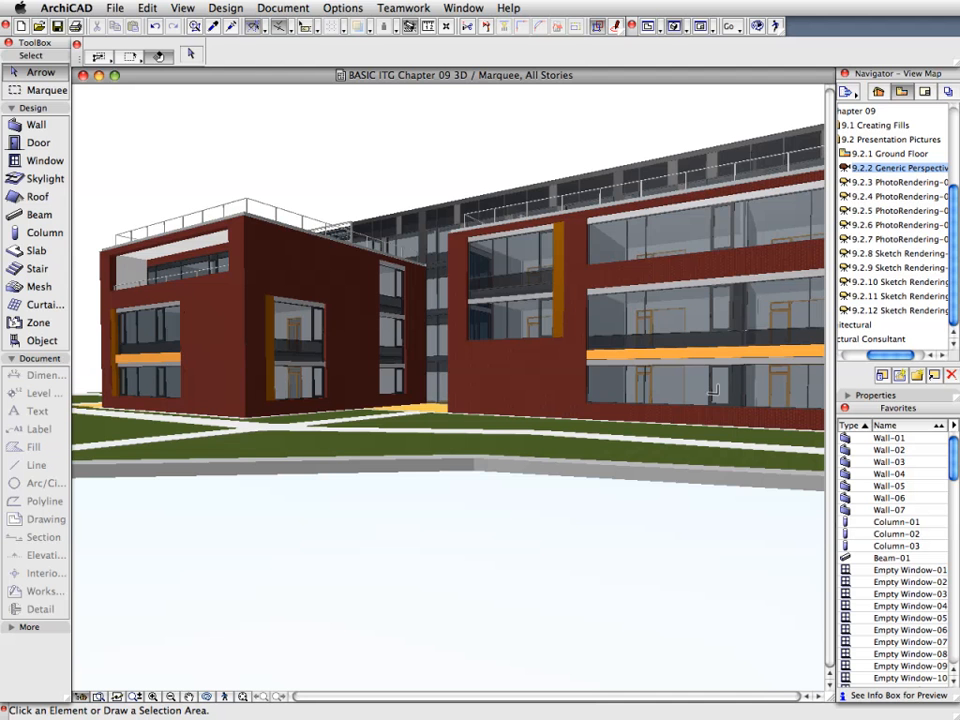
left_click(182, 8)
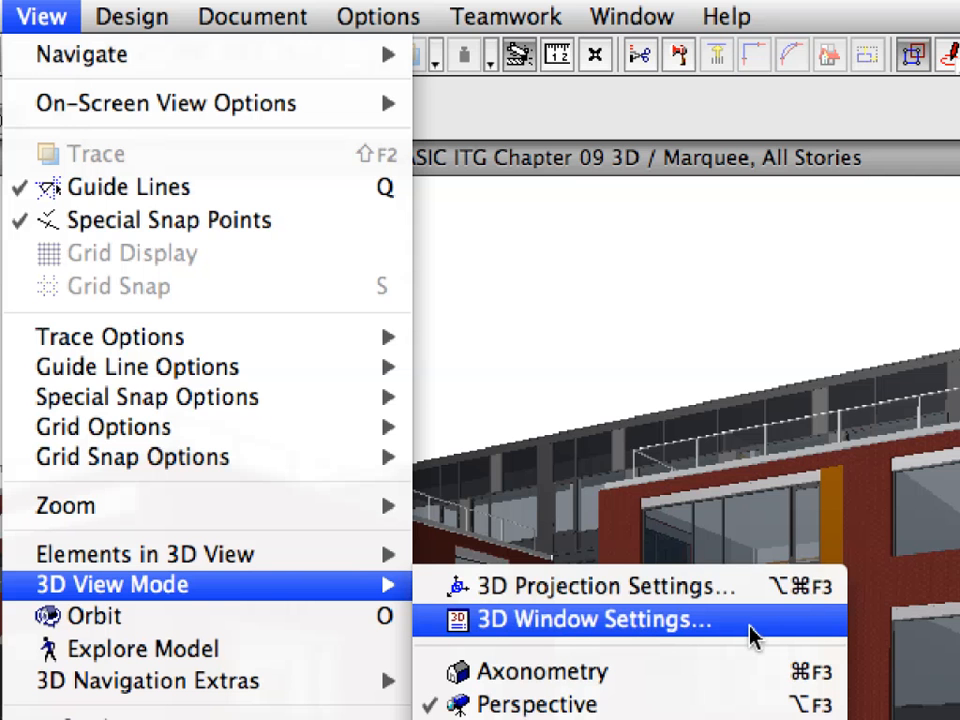
In 3D Window Settings, turn off Keep Proportions and set the size to 640 x 480
left_click(588, 619)
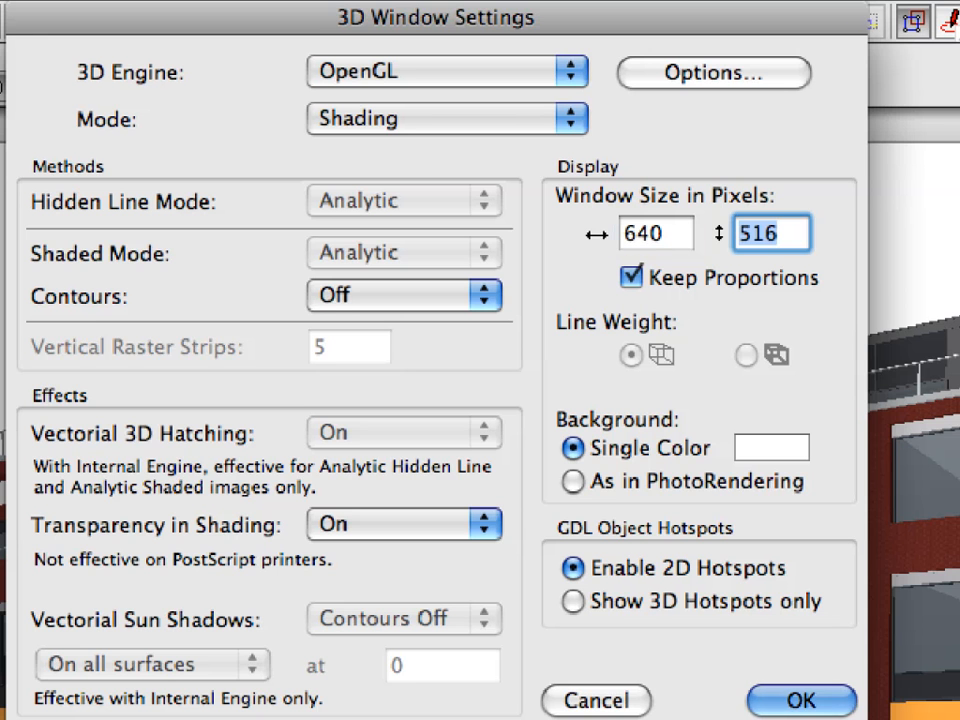
left_click(631, 277)
type("480")
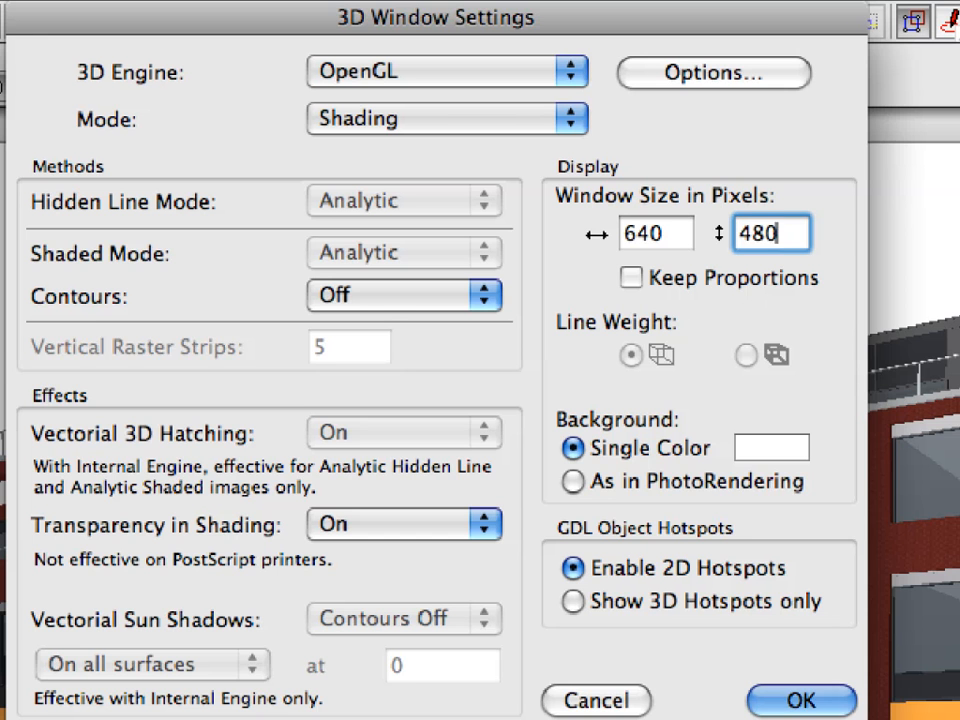
left_click(655, 233)
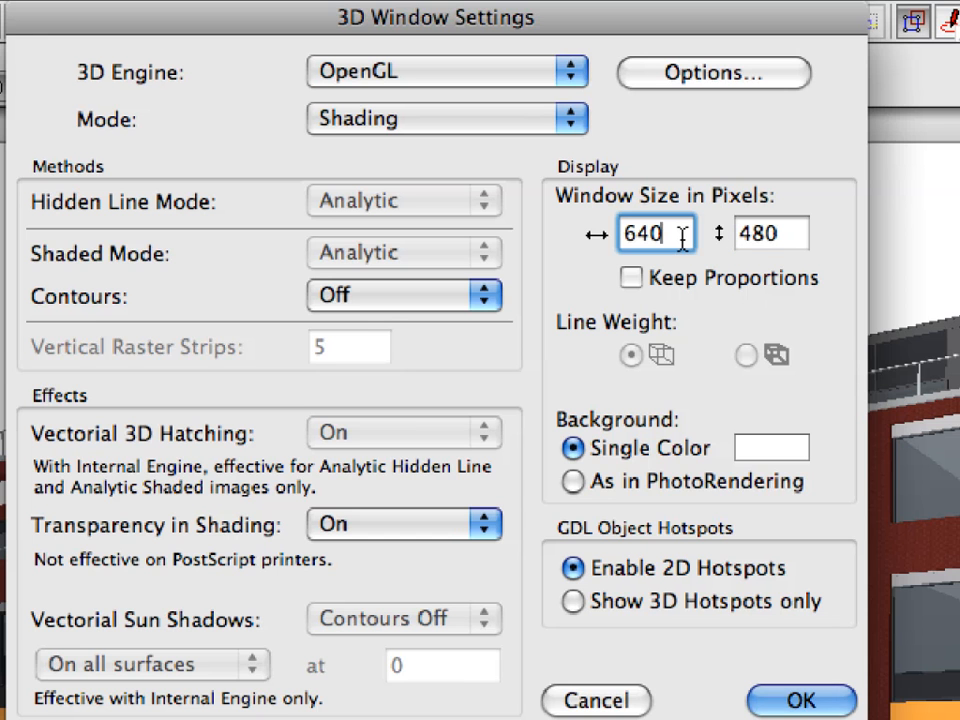
mouse_move(785, 515)
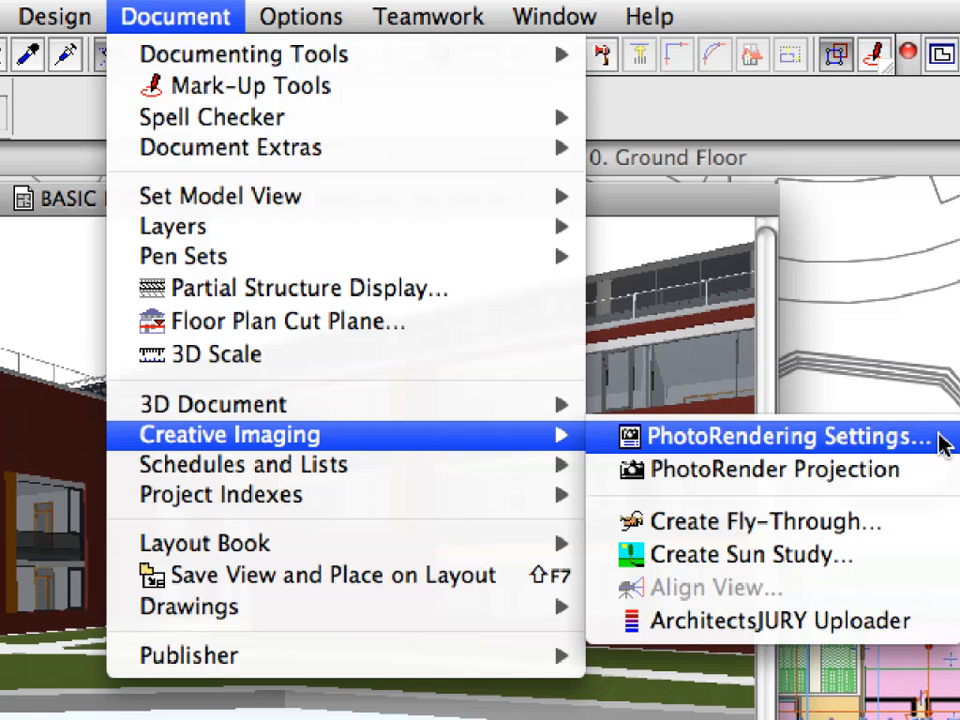
left_click(786, 436)
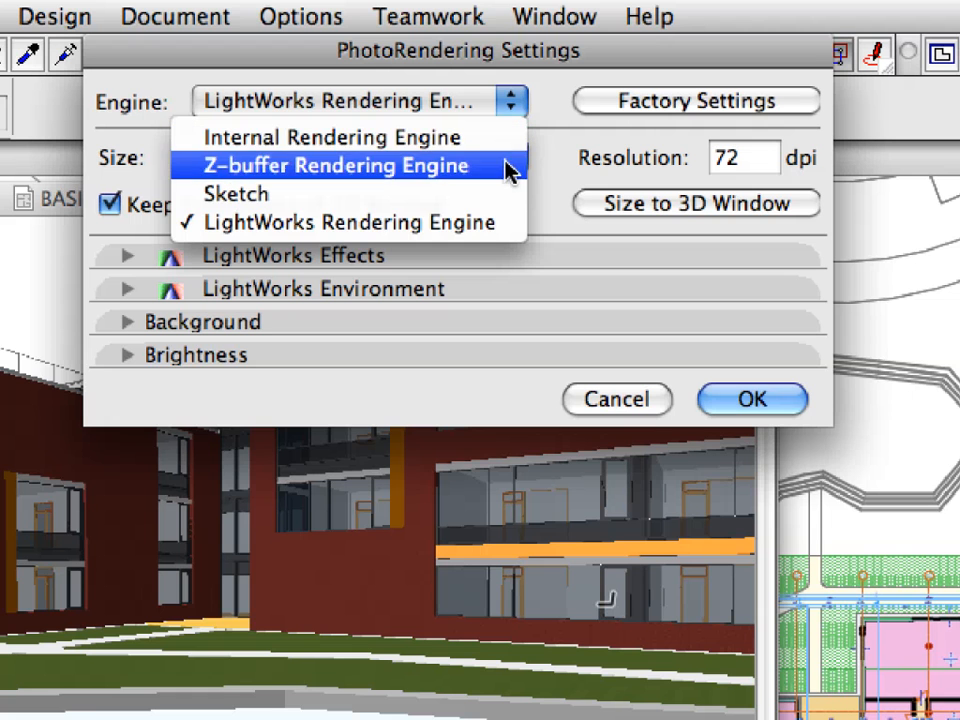
mouse_move(503, 222)
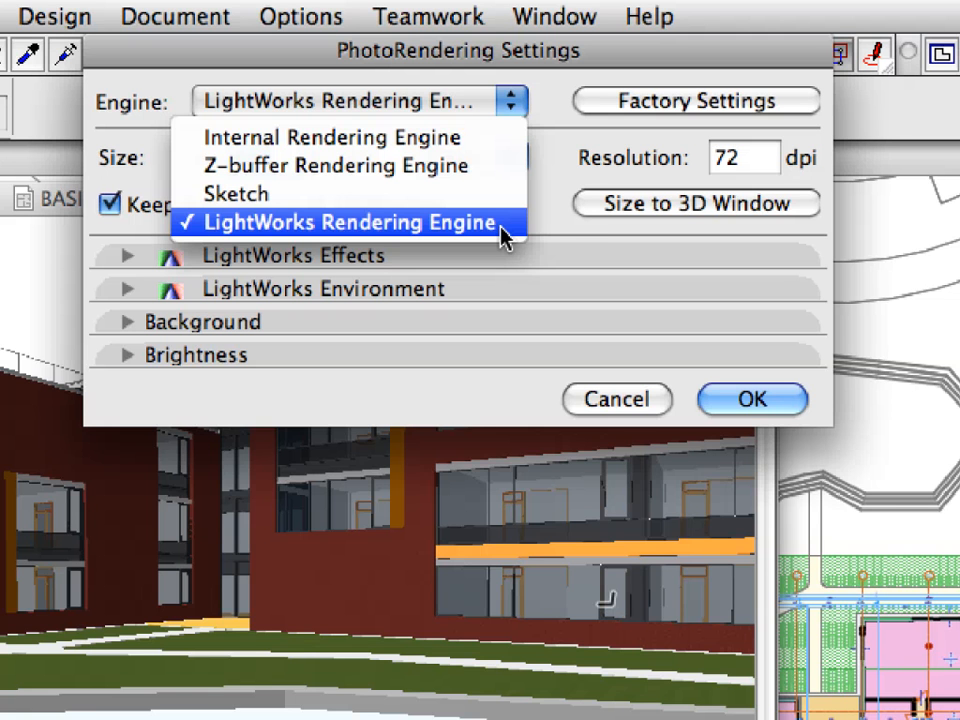
left_click(345, 222)
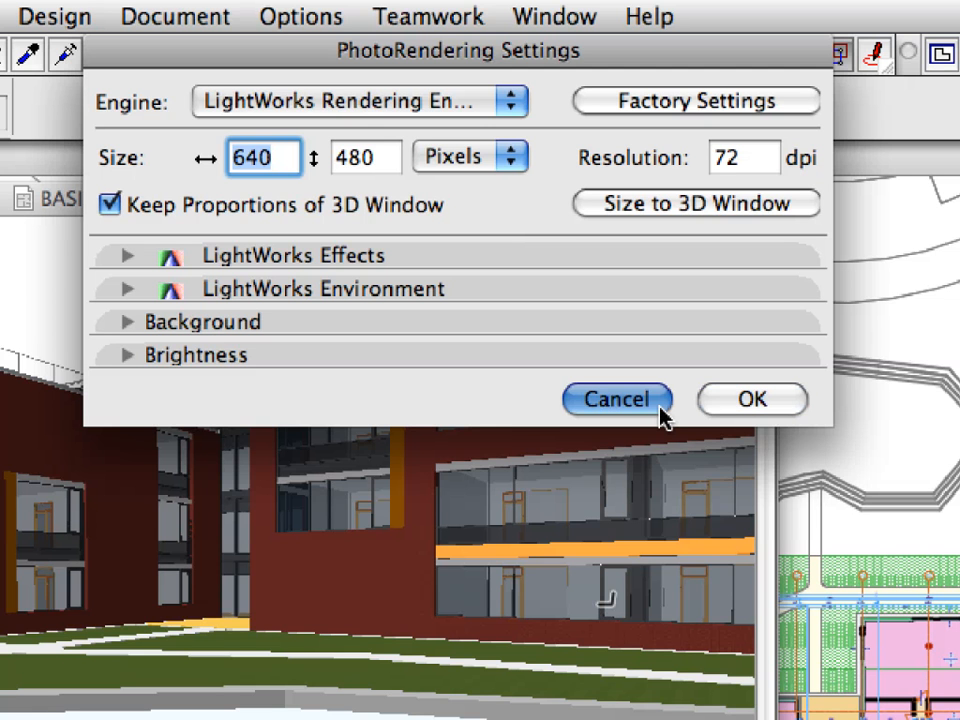
left_click(616, 399)
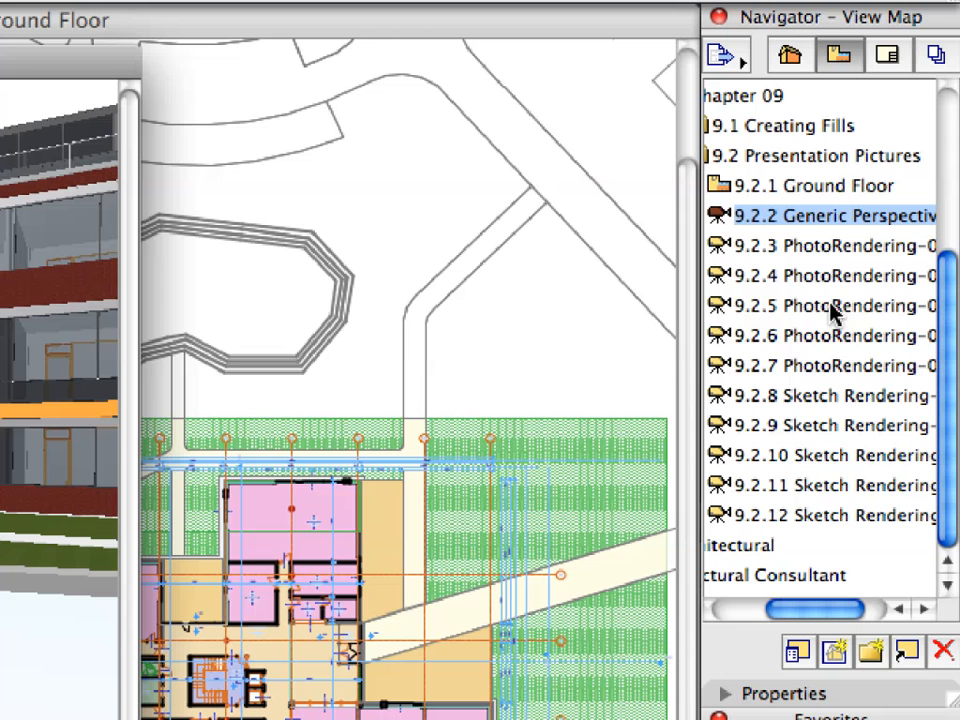
mouse_move(778, 260)
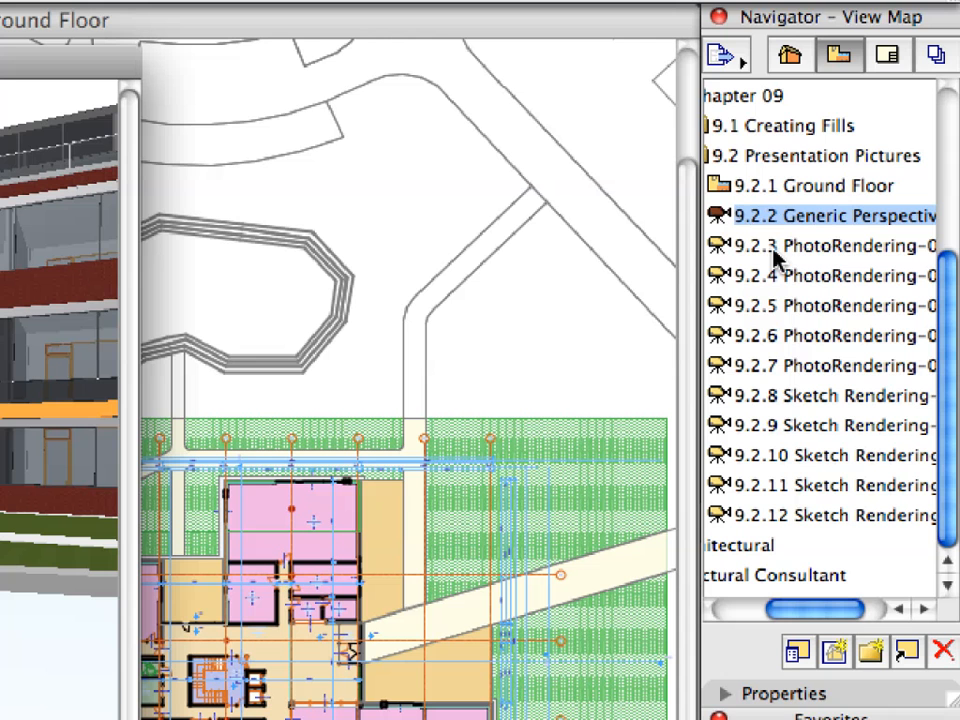
Render the building with sky background from the 9.2.3 PhotoRendering view
left_click(840, 245)
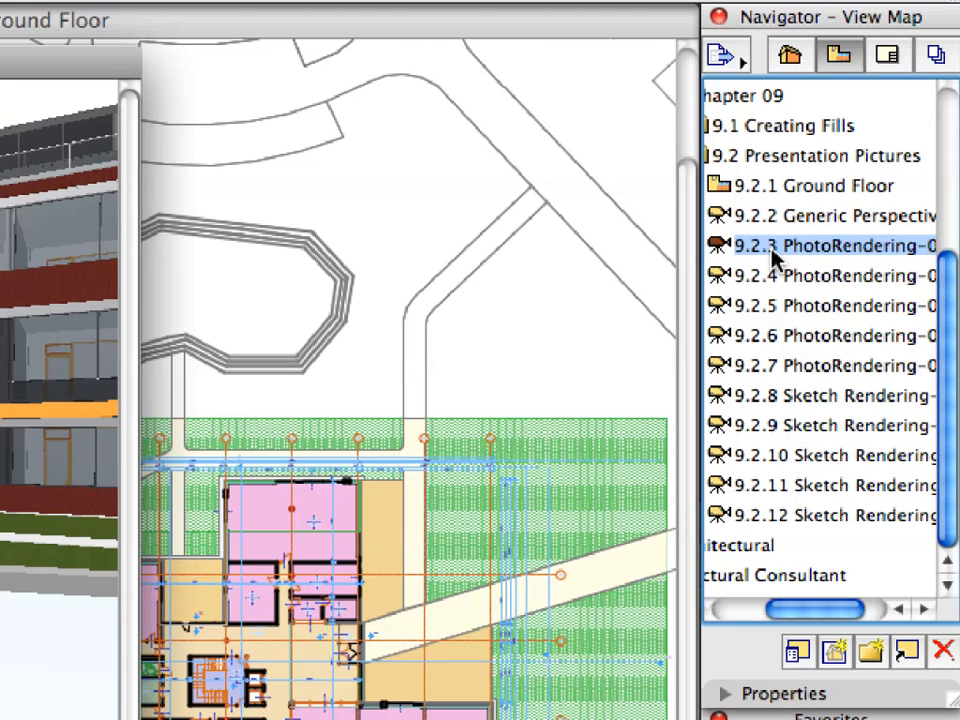
double_click(835, 245)
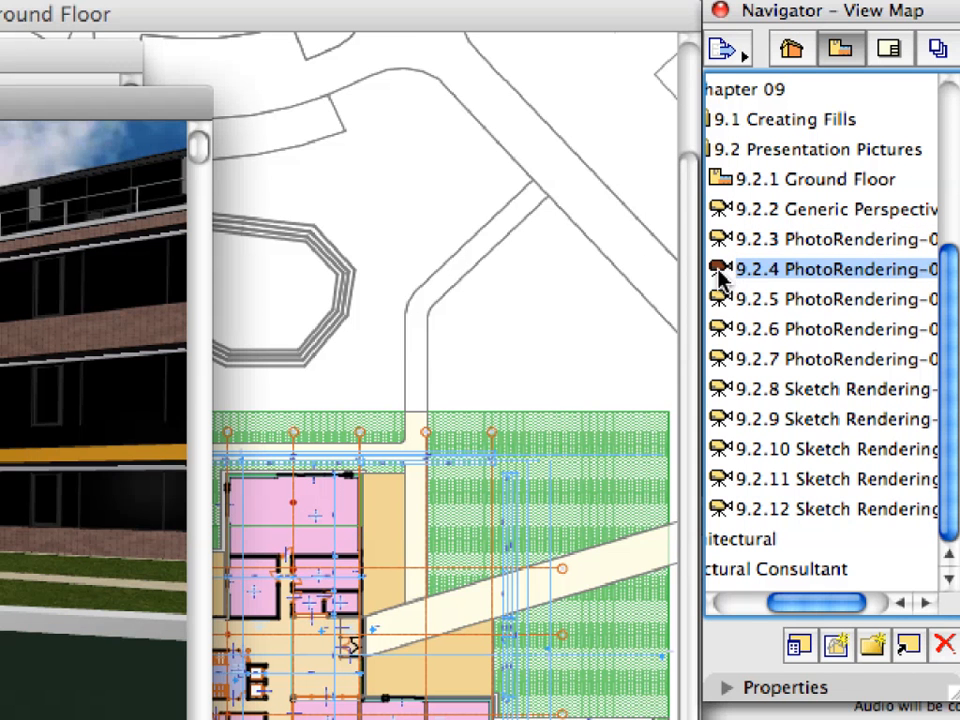
Render the brick facade from the 9.2.4 PhotoRendering view, then select 9.2.5
double_click(835, 269)
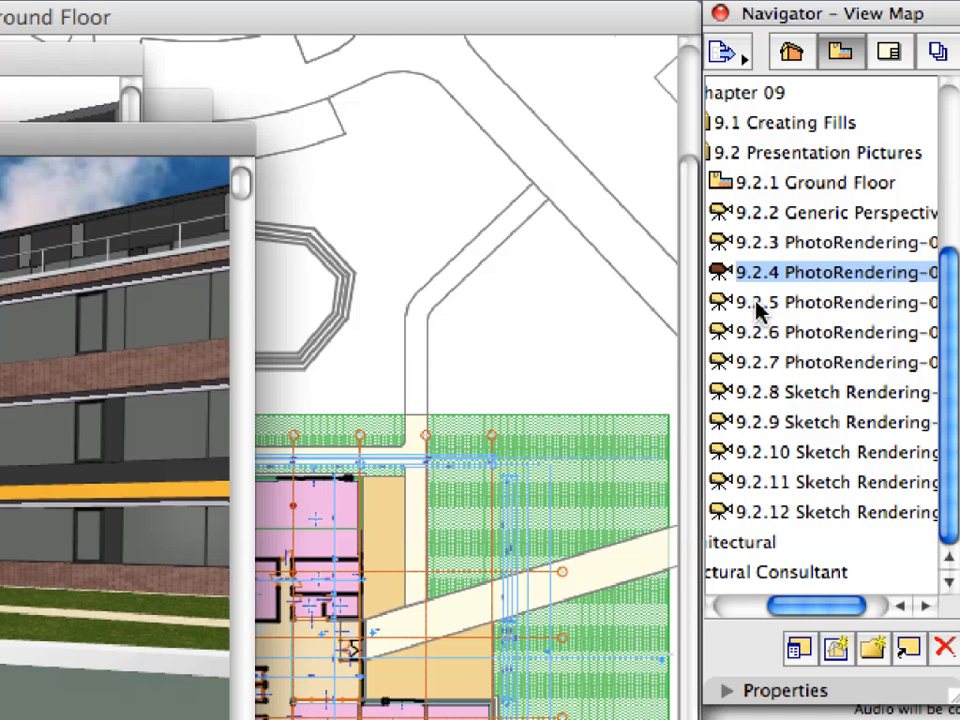
left_click(830, 302)
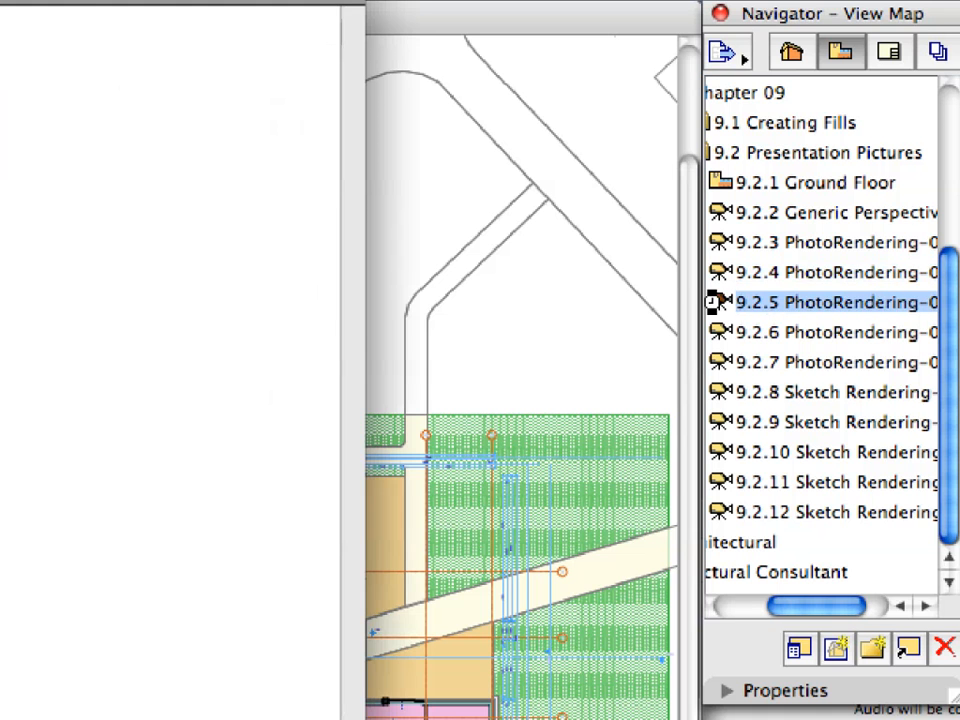
Render the building from the 9.2.5 PhotoRendering view, then select 9.2.6
double_click(837, 302)
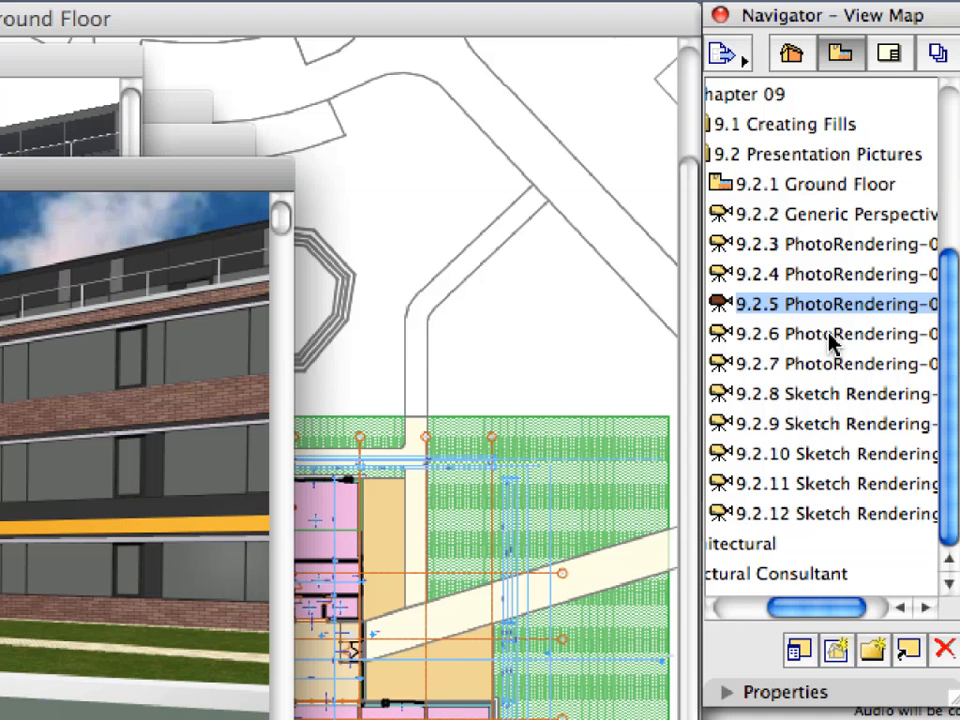
left_click(835, 333)
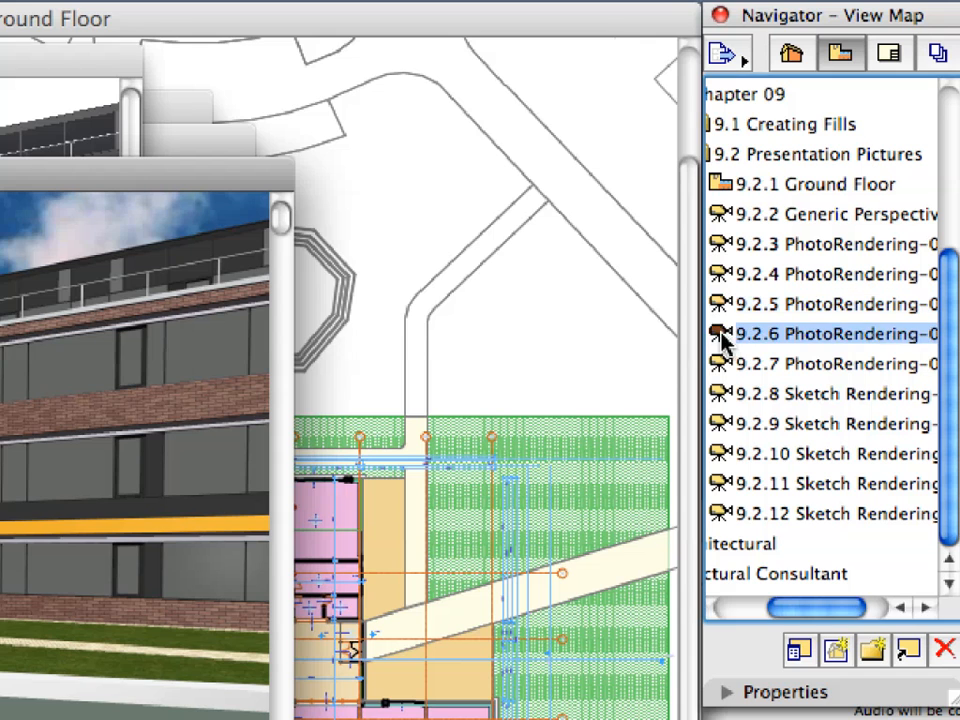
double_click(830, 333)
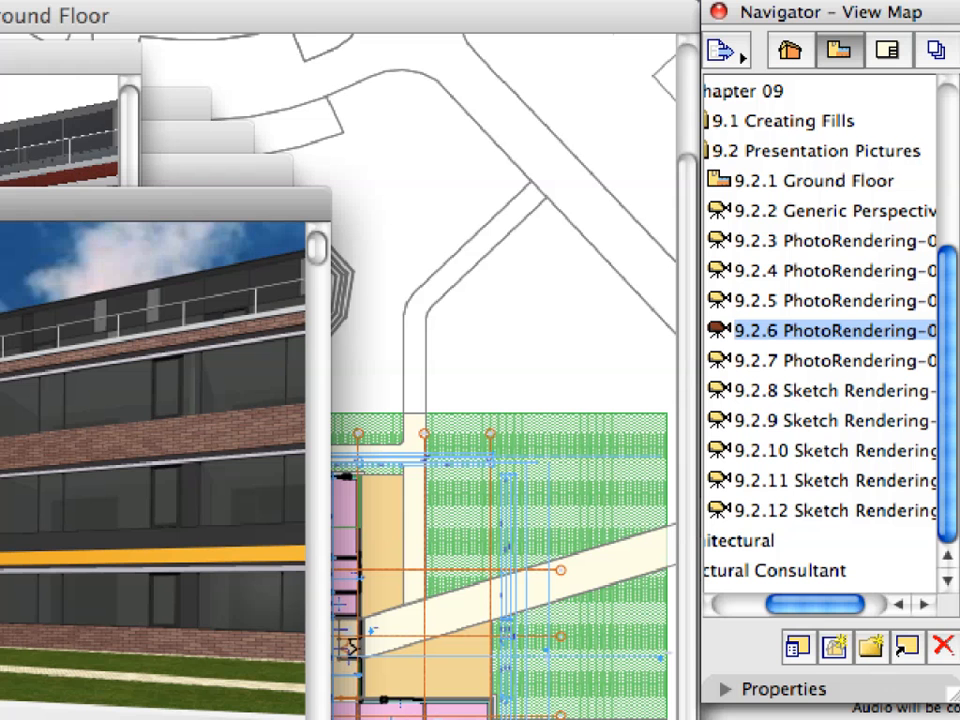
Render Picture # 5 of the brick building from the 9.2.7 PhotoRendering view
left_click(830, 360)
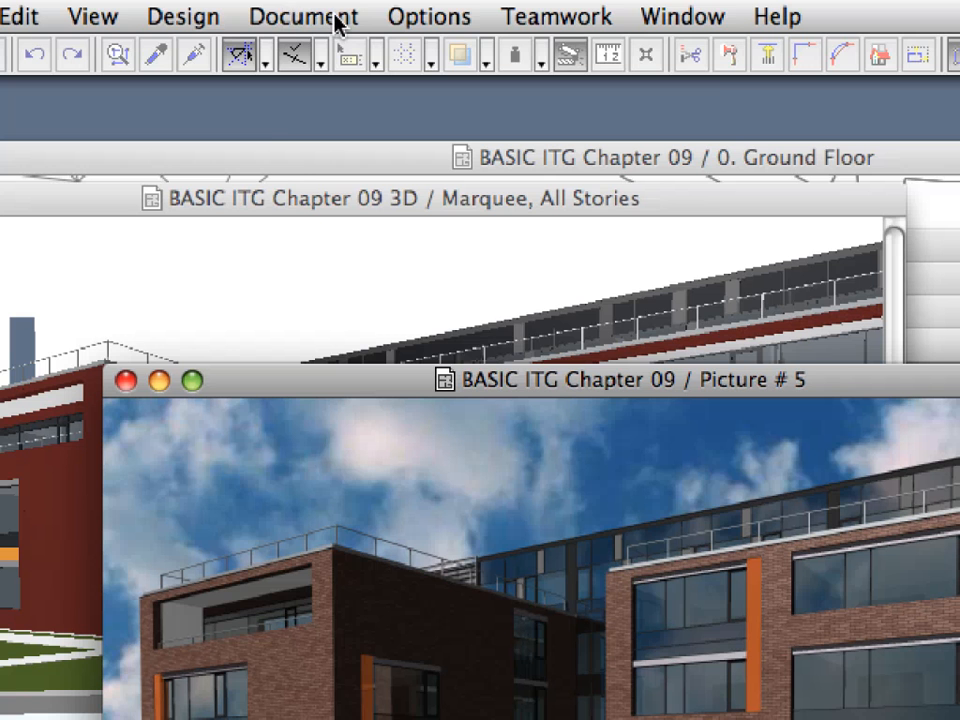
In PhotoRendering Settings, choose the Sketch engine with 11_Tech_Pencil line style
left_click(303, 16)
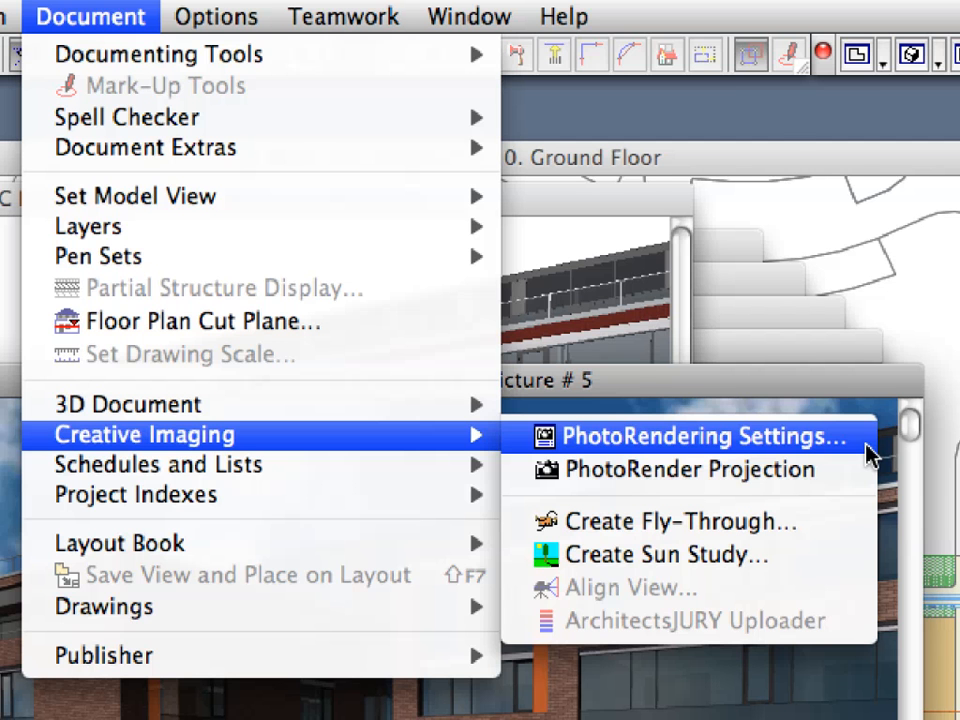
left_click(697, 436)
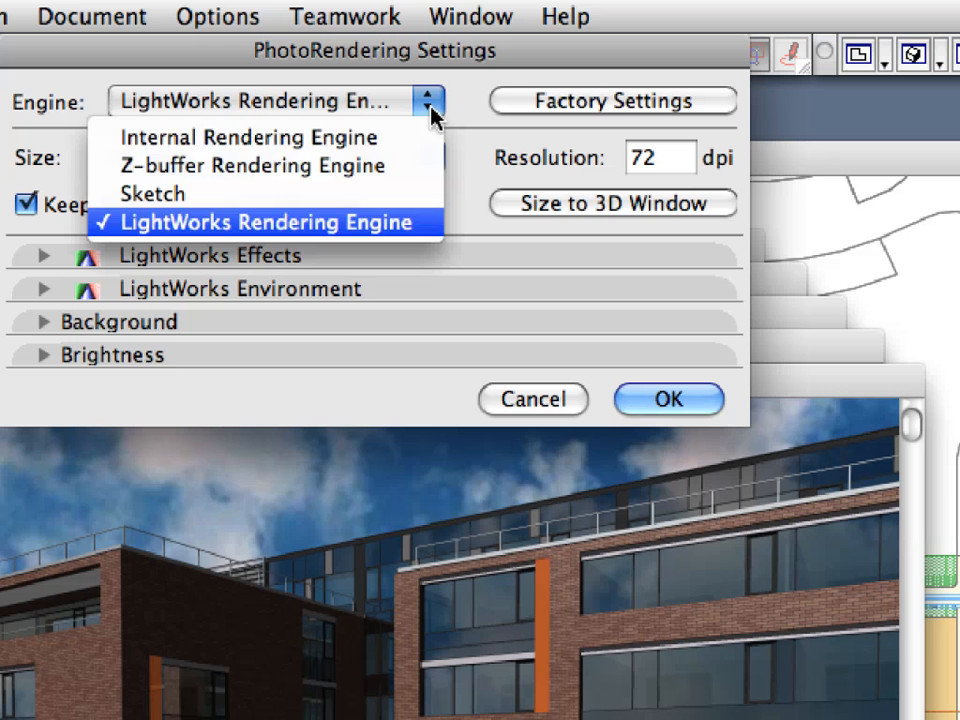
mouse_move(405, 194)
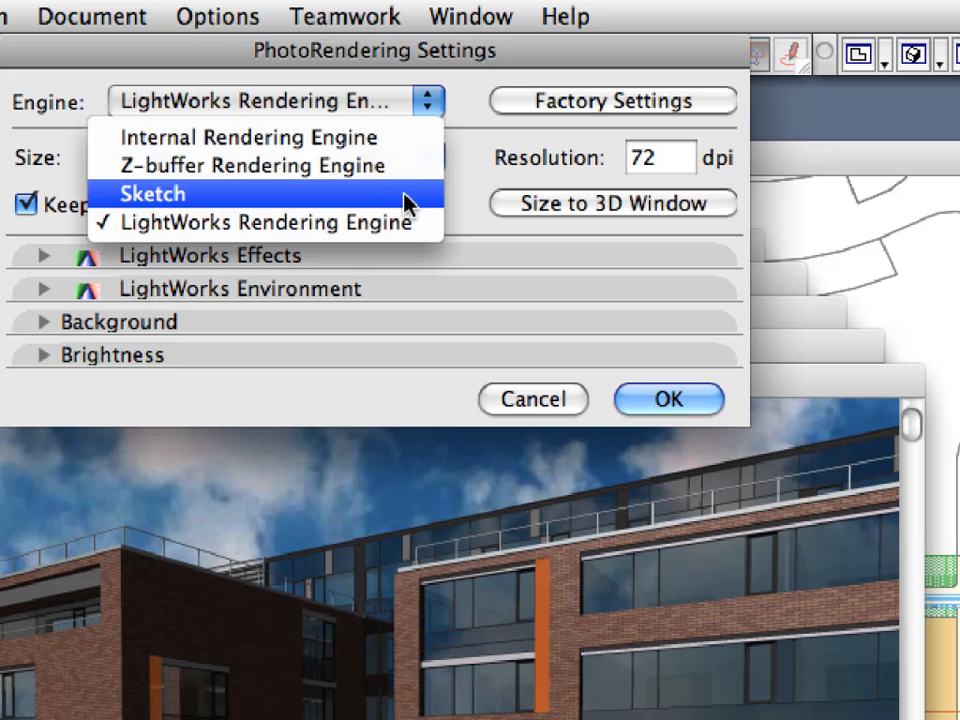
mouse_move(418, 205)
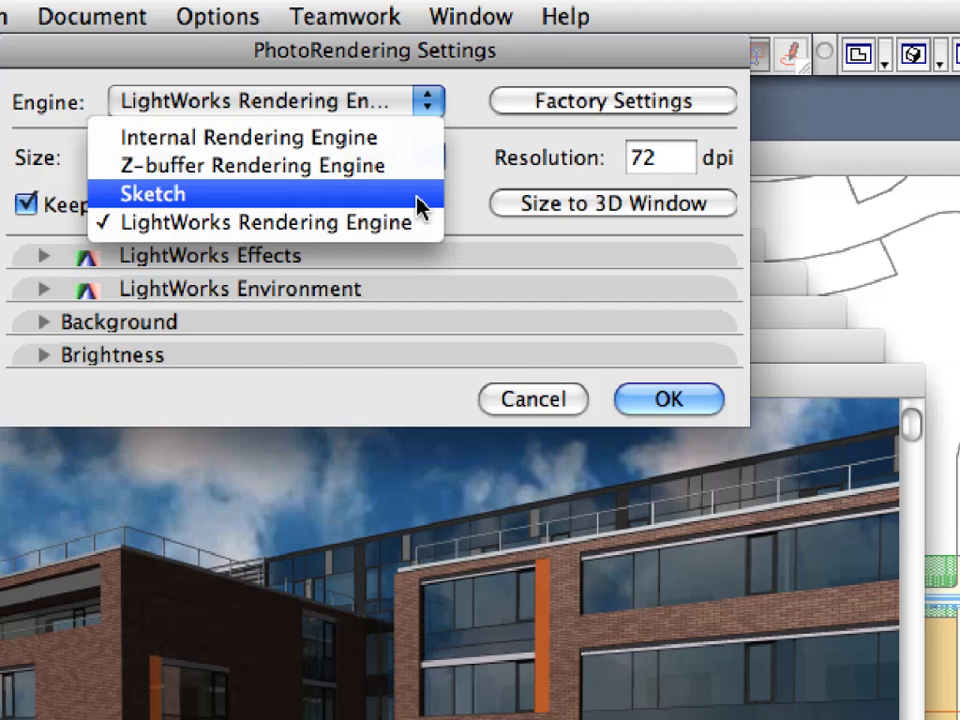
left_click(150, 193)
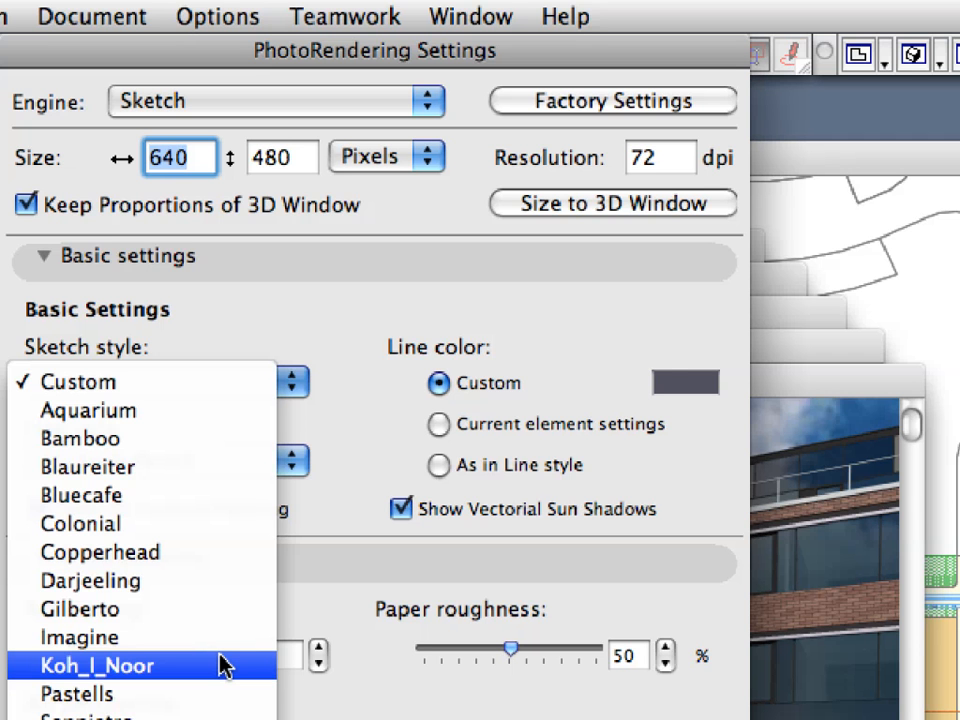
mouse_move(340, 483)
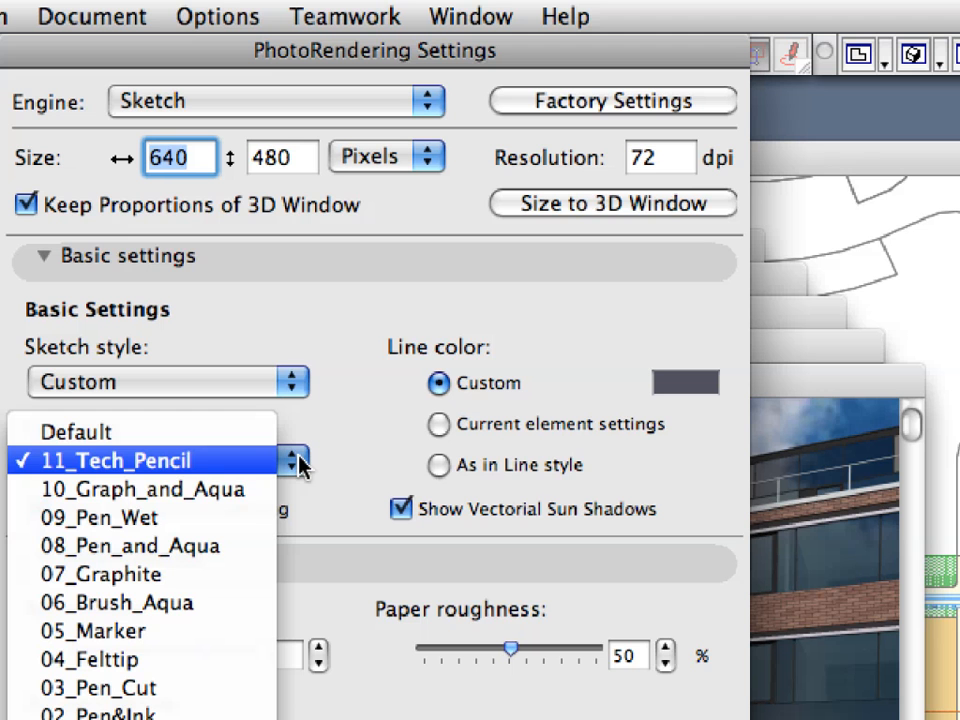
left_click(165, 460)
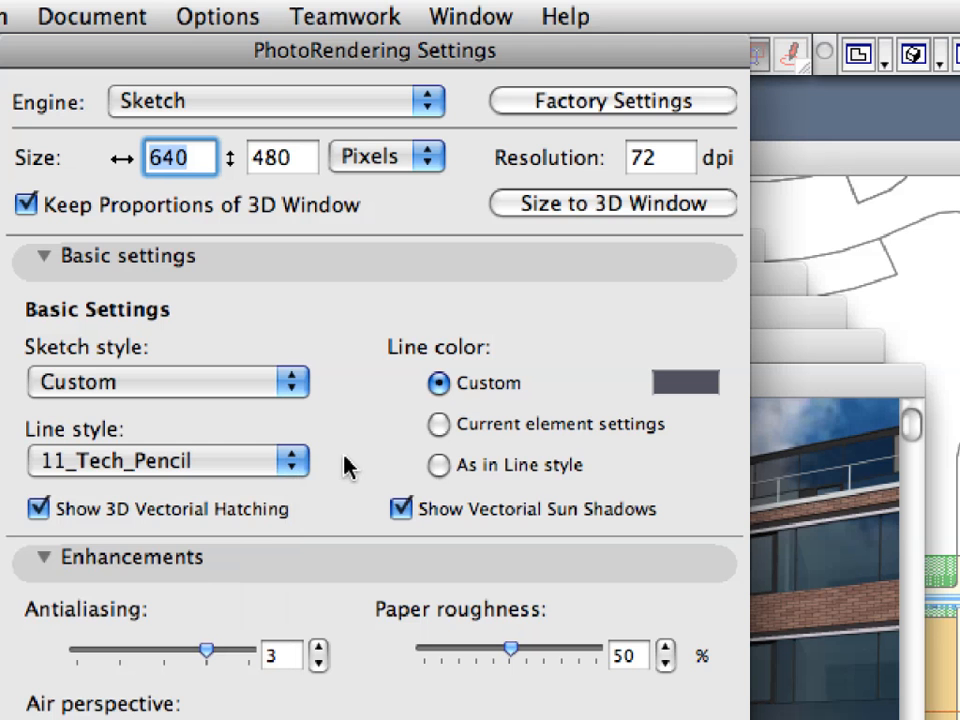
left_click(43, 557)
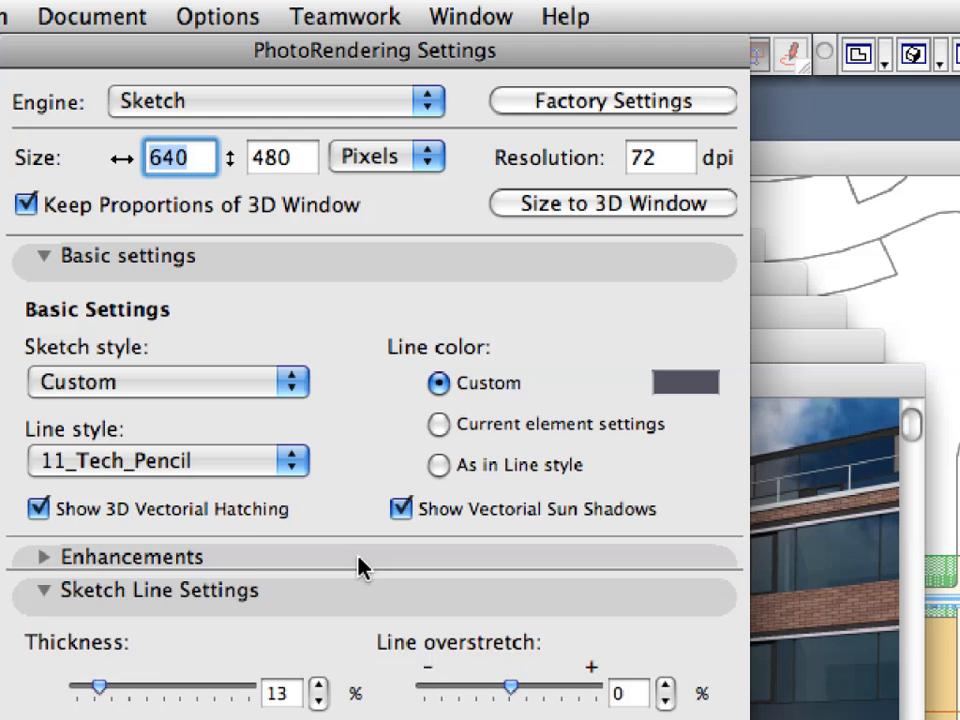
left_click(43, 590)
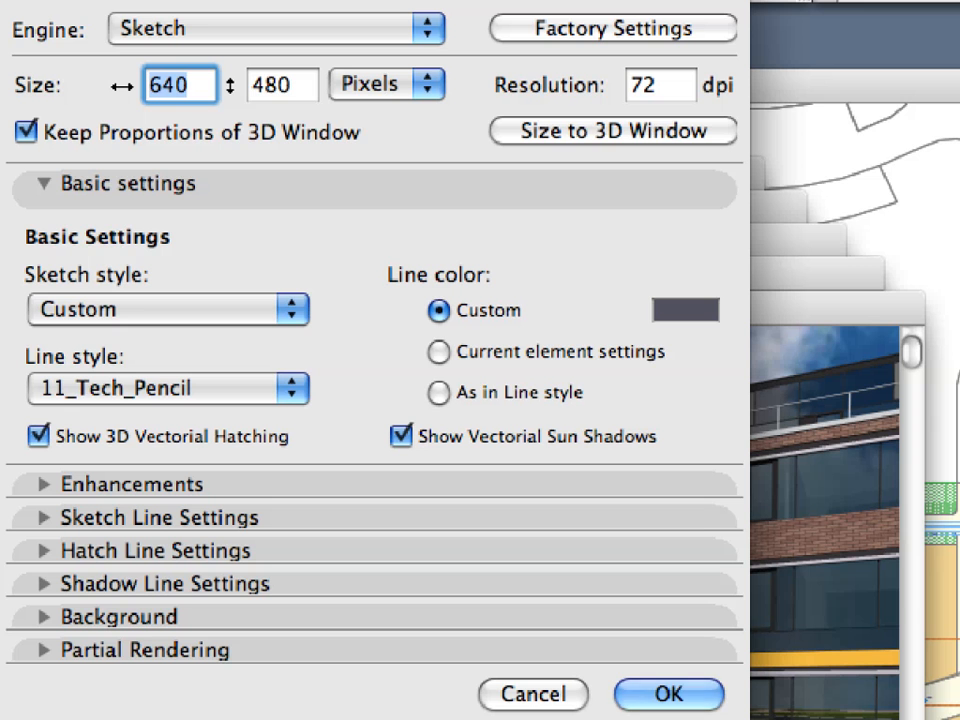
mouse_move(668, 693)
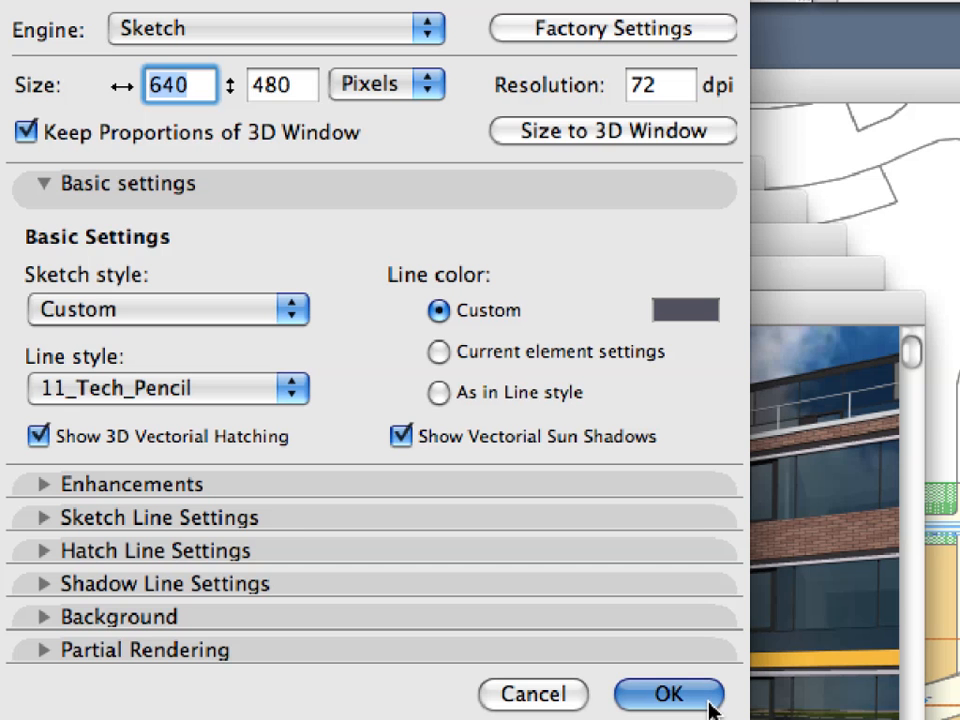
Confirm the Sketch settings and render Picture # 6 from the 9.2.8 Sketch Rendering view
left_click(668, 694)
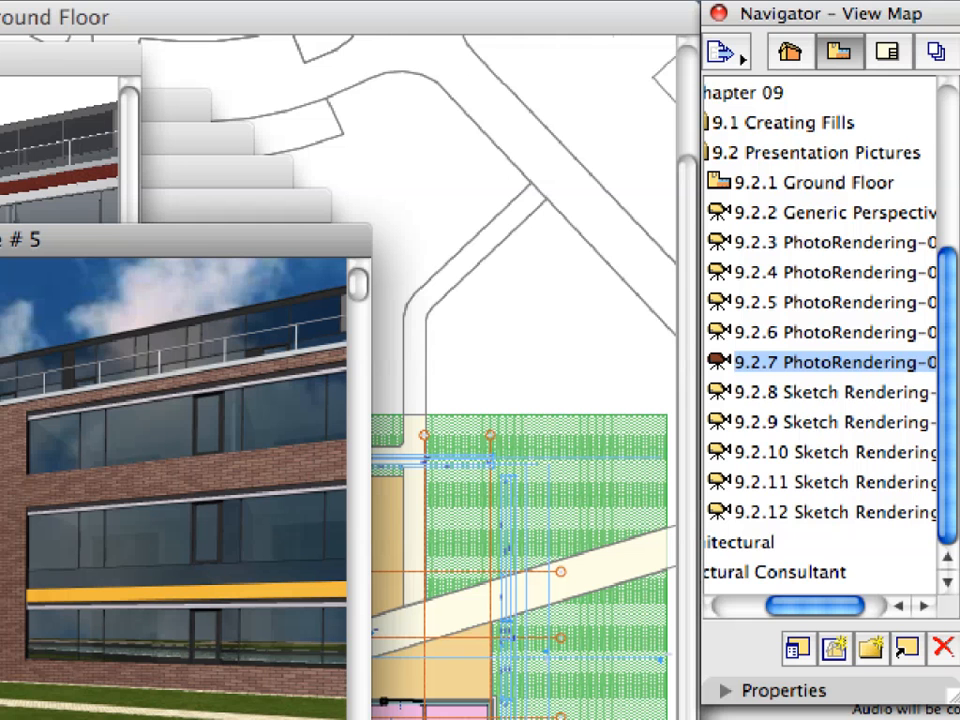
mouse_move(812, 412)
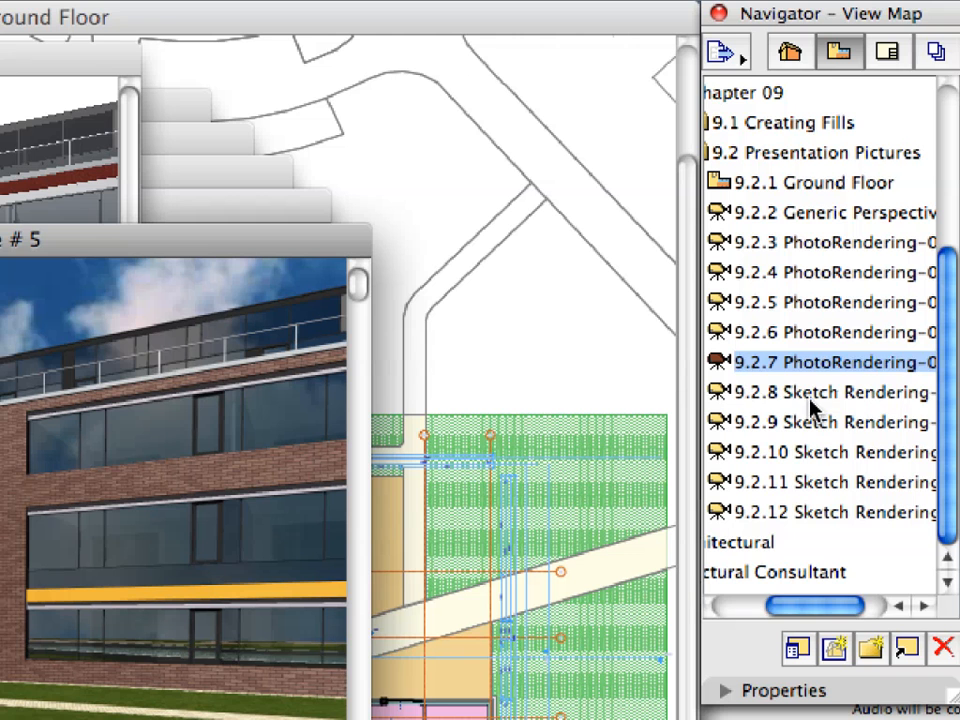
left_click(835, 392)
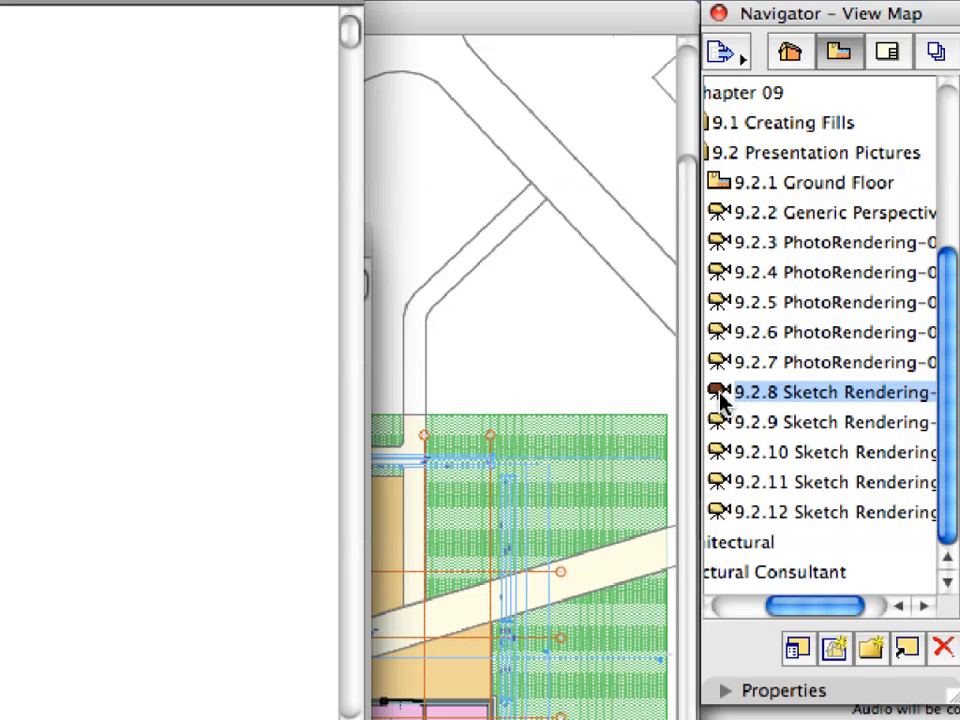
double_click(830, 392)
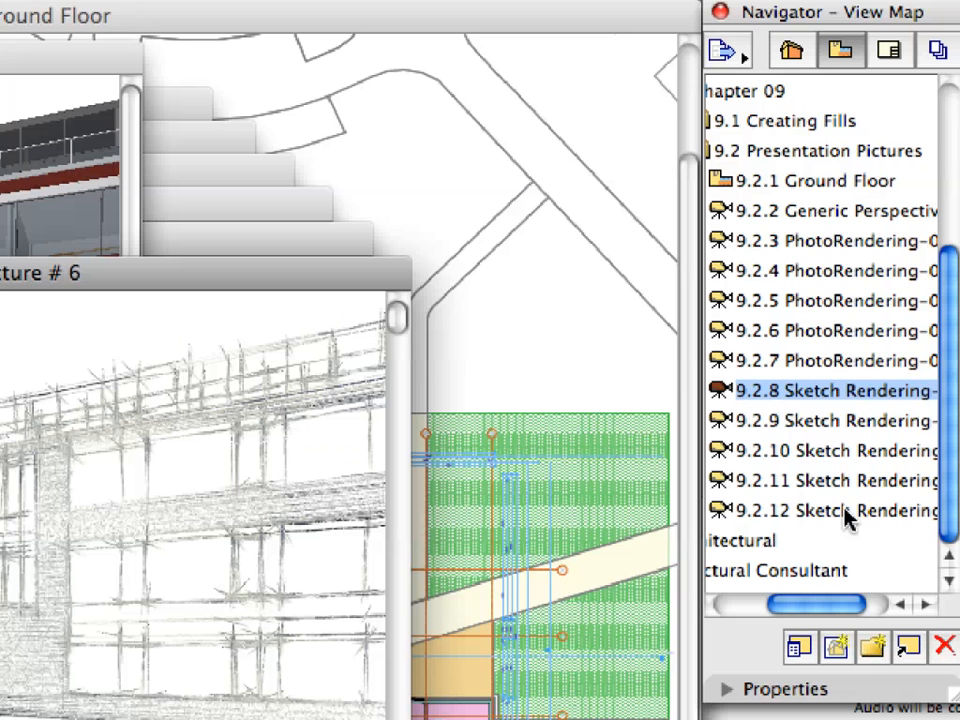
Render sketches of the building from the 9.2.9 and 9.2.10 Sketch Rendering views
left_click(840, 420)
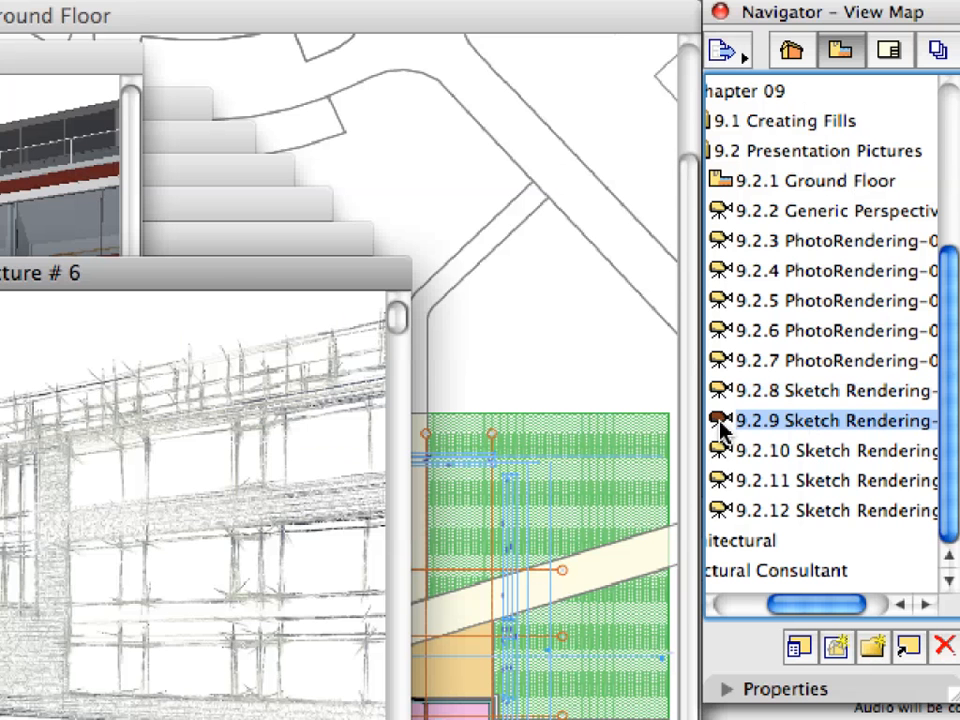
double_click(830, 420)
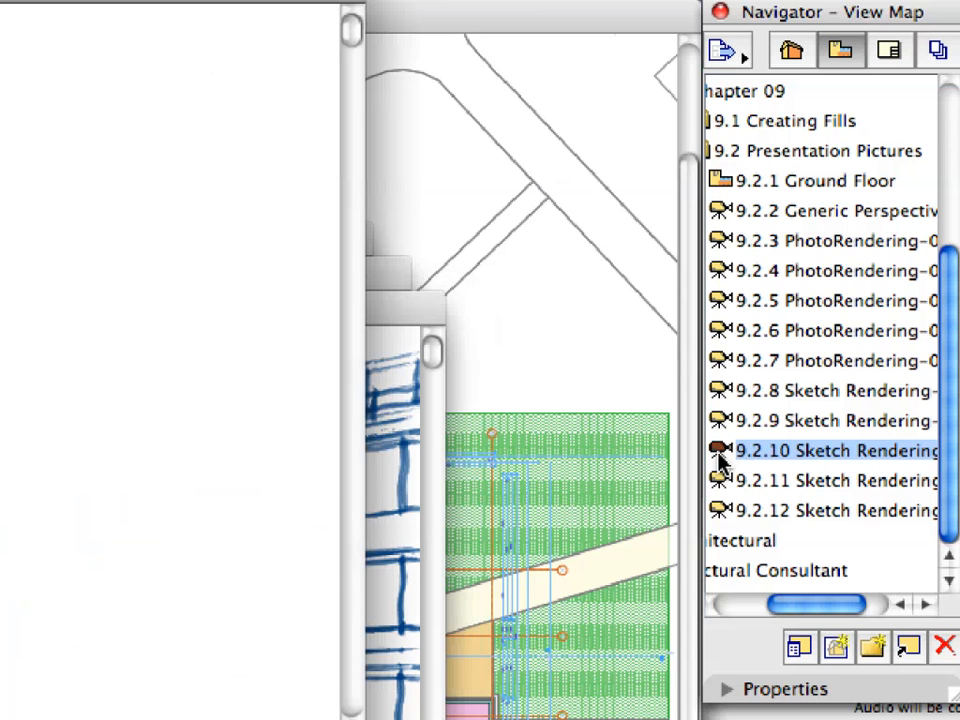
double_click(838, 450)
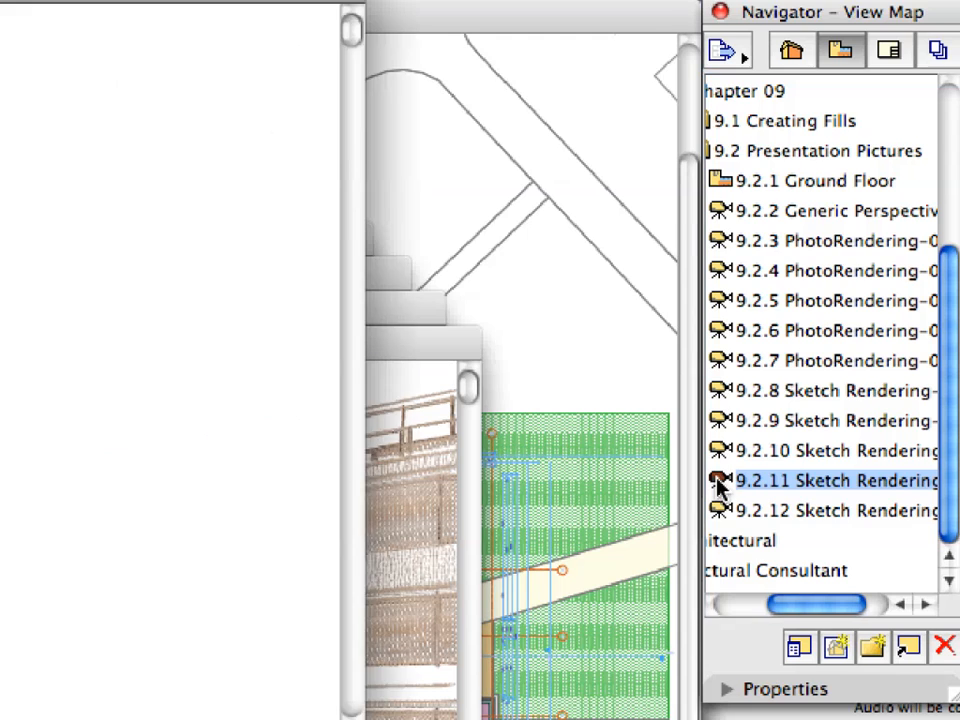
Render the glass-fronted corner as a grey hatched sketch from view 9.2.12, shown in Picture # 10
double_click(830, 480)
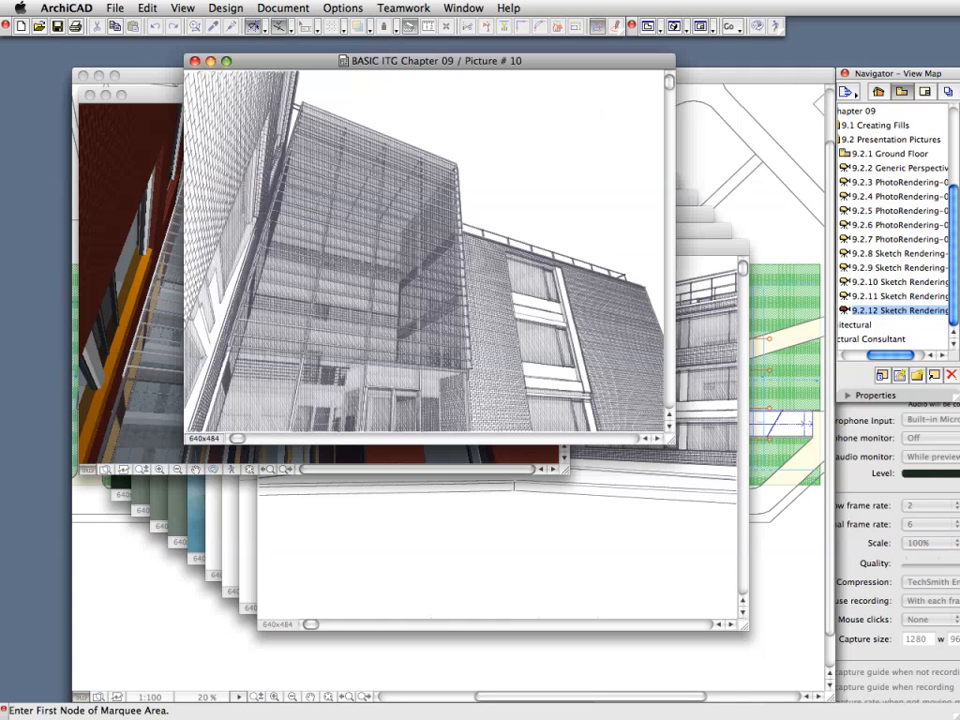
left_click(226, 61)
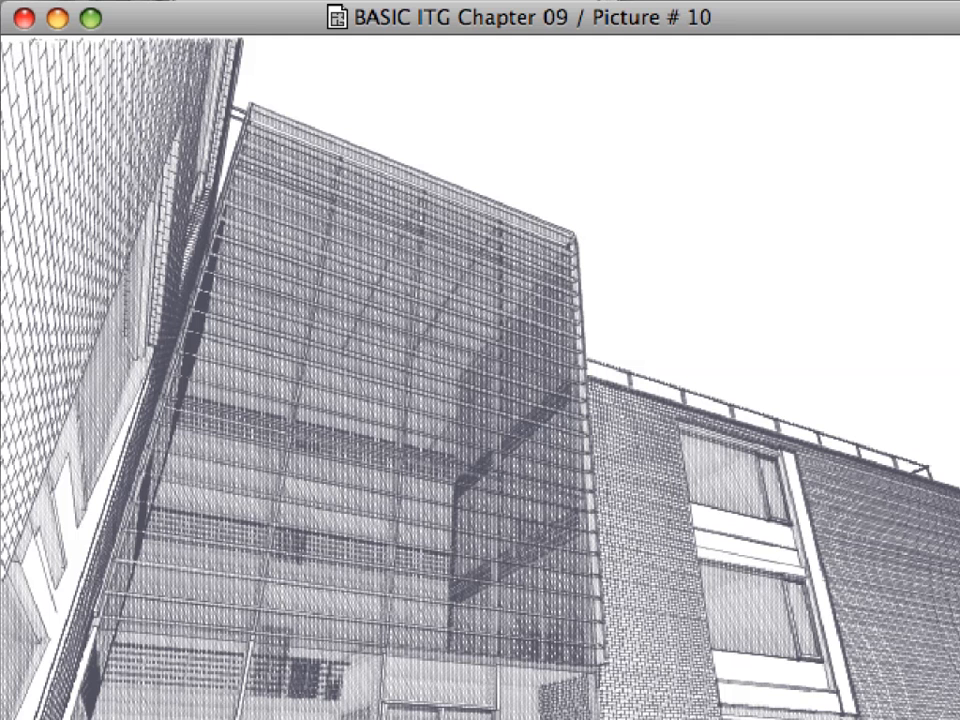